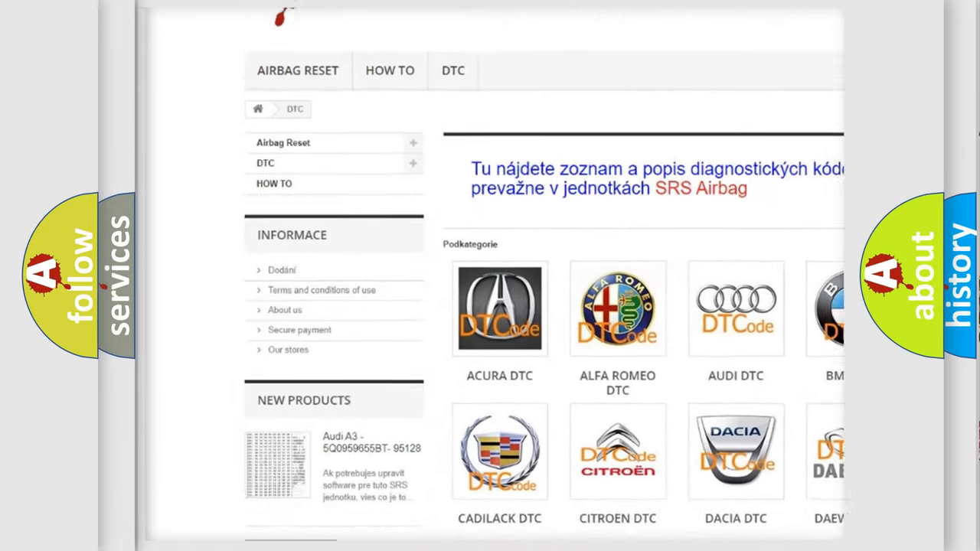
scroll("down", 3)
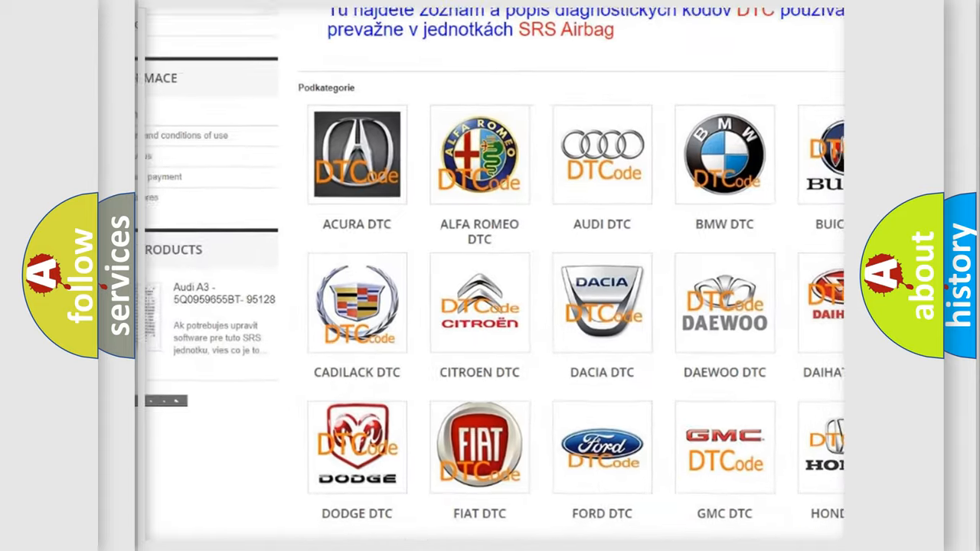